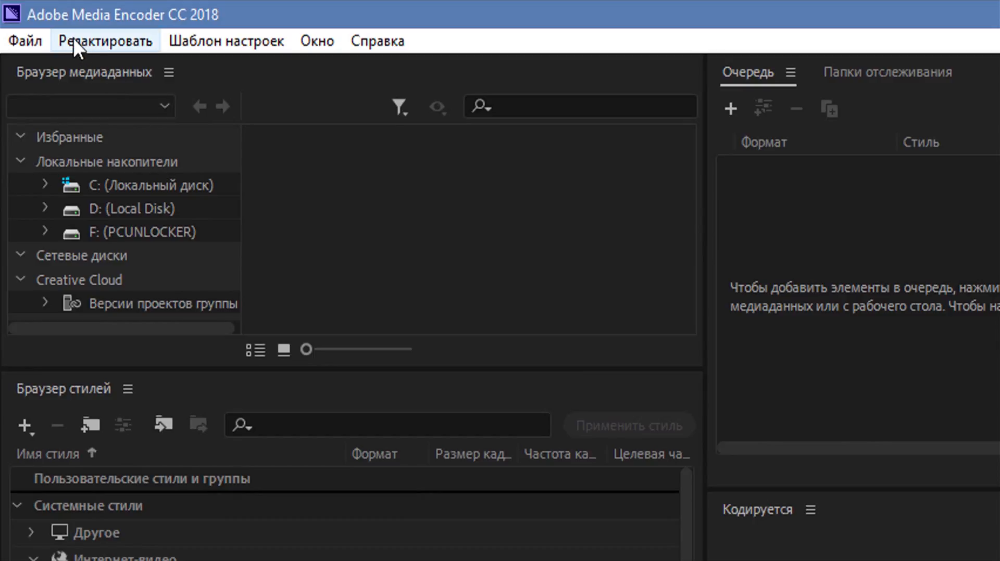
Reach the appearance section of the preferences via Редактировать › Установки….
click(104, 40)
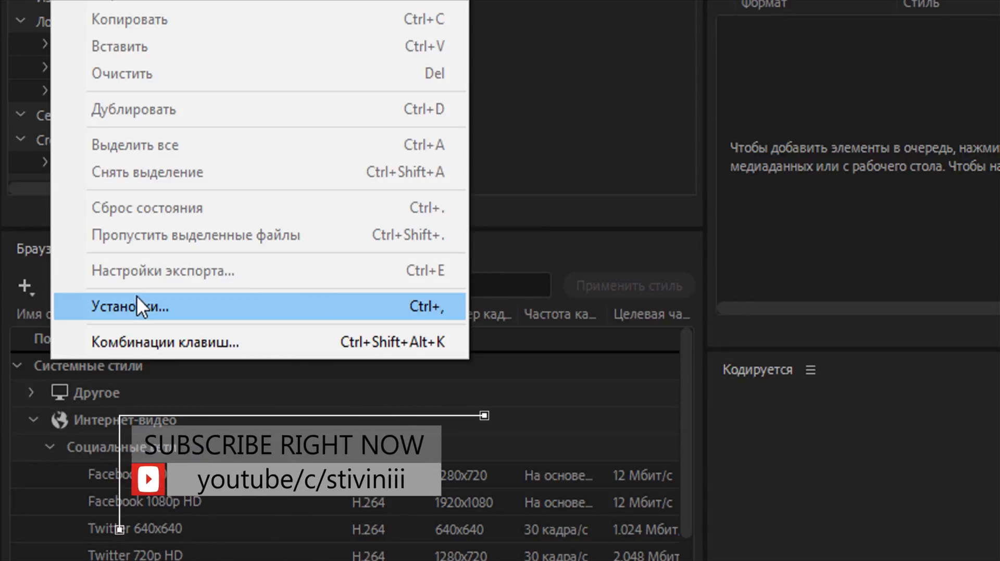
click(130, 307)
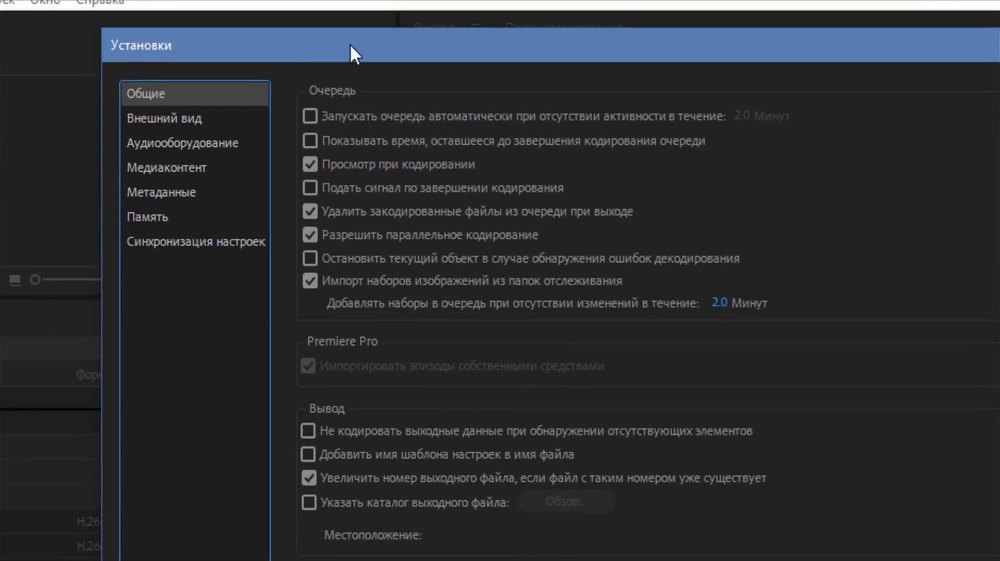
click(161, 119)
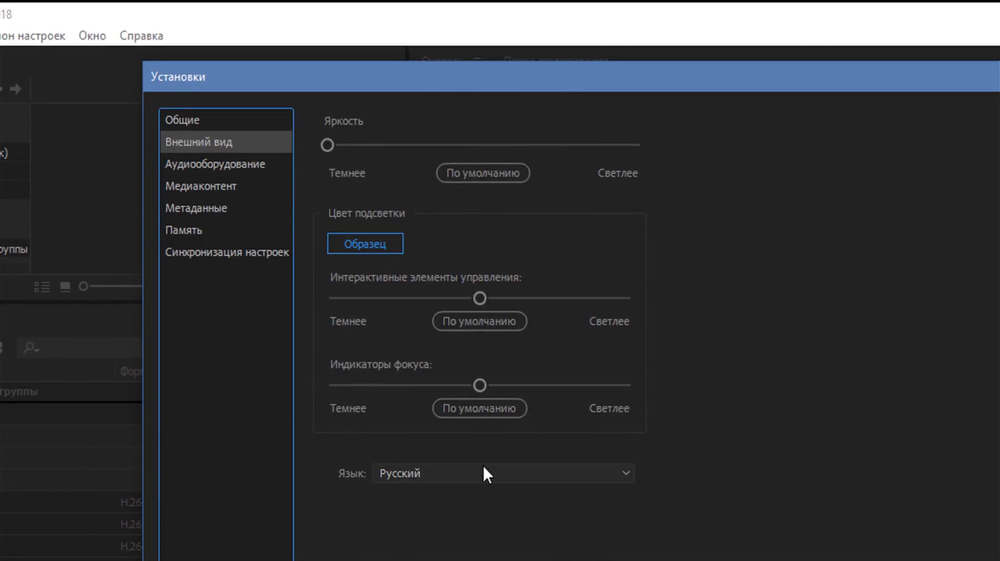
mouse_move(409, 491)
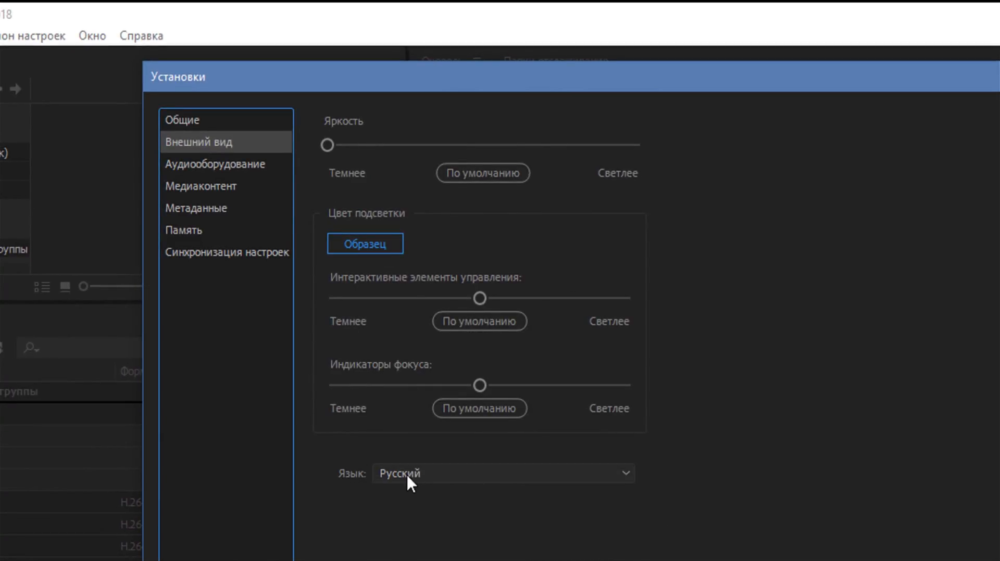
Choose English in the Язык dropdown, replacing Russian.
click(503, 474)
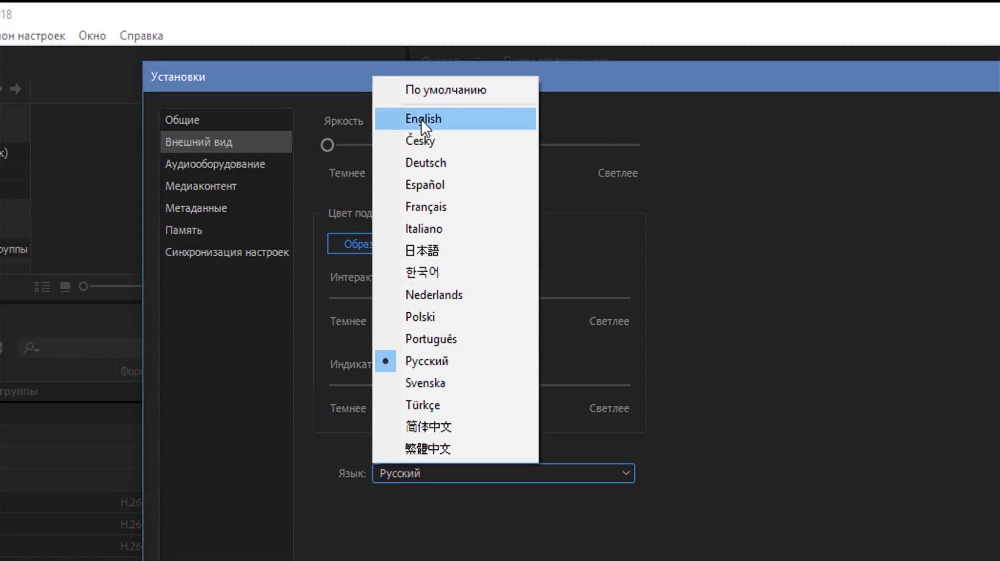
click(422, 119)
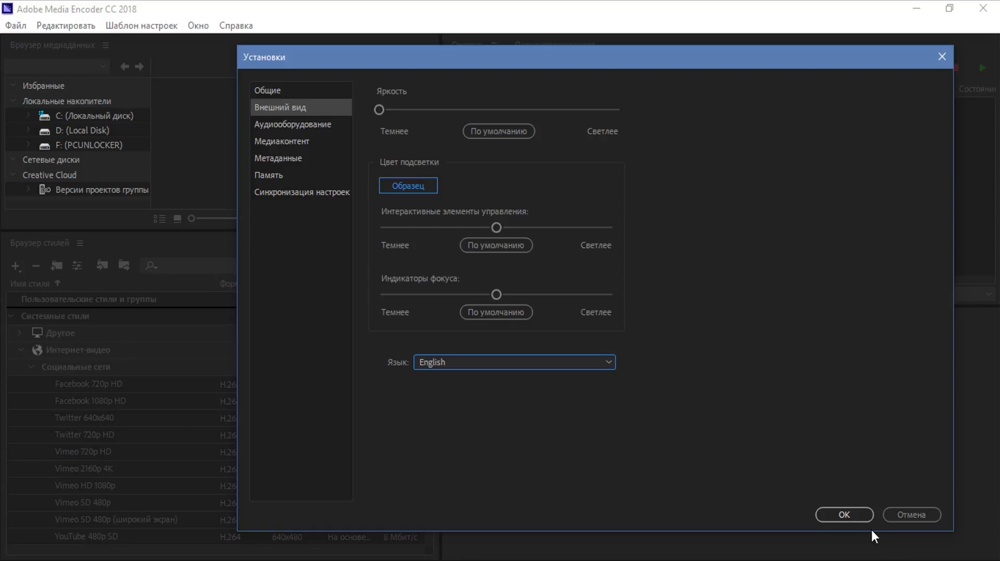
Confirm the preference change with OK and scroll the Start menu to the Adobe apps.
click(843, 514)
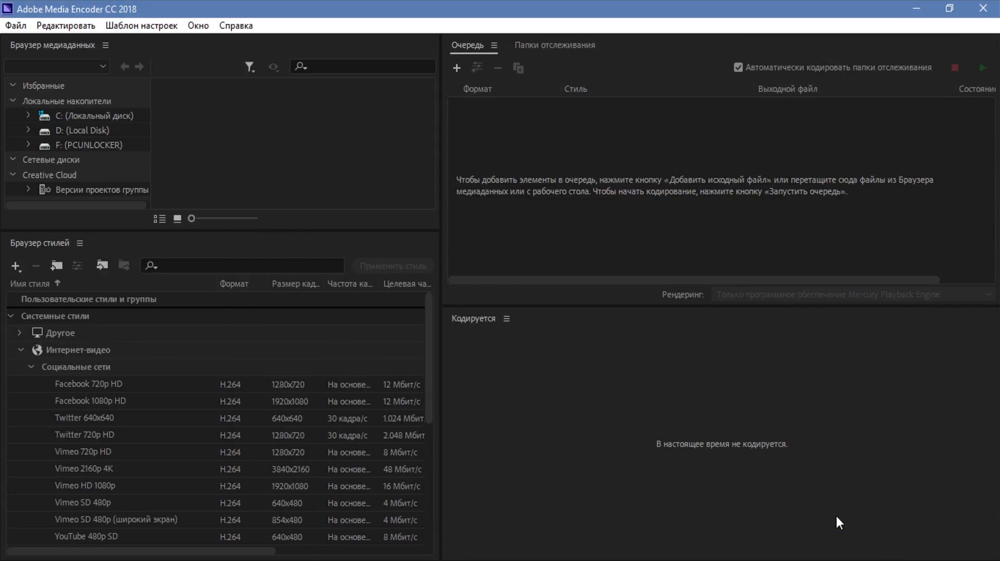
mouse_move(837, 526)
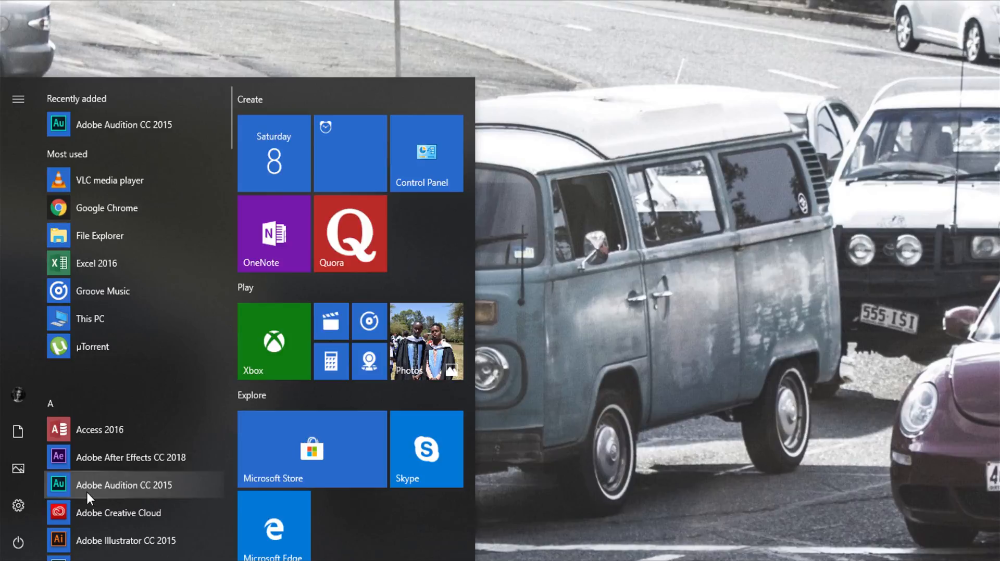
scroll(down, 3)
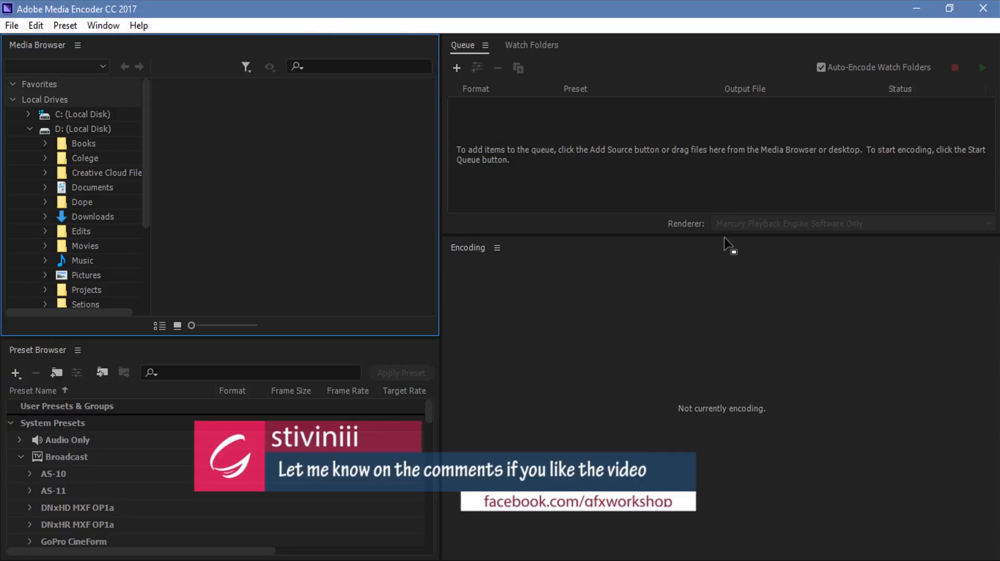
mouse_move(716, 240)
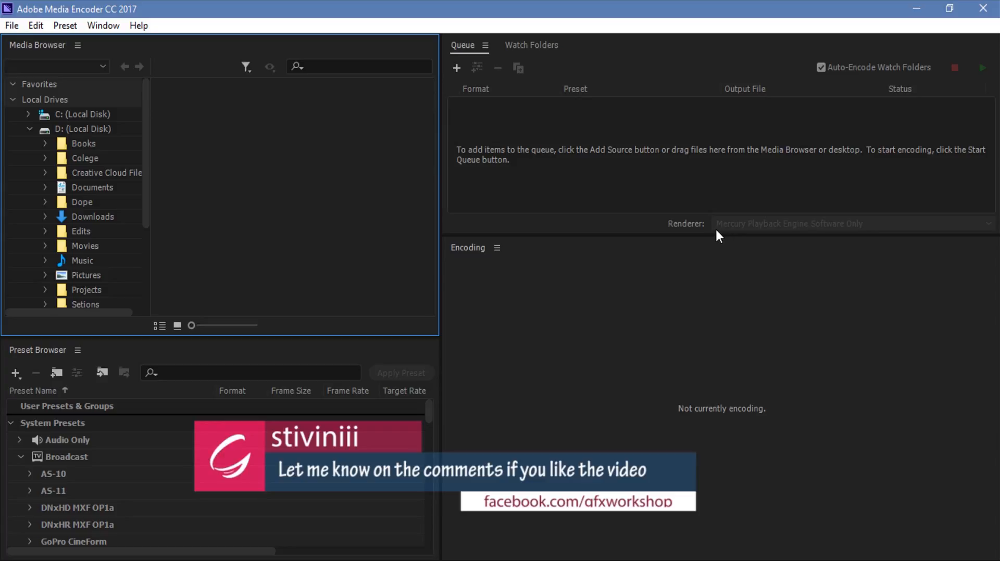